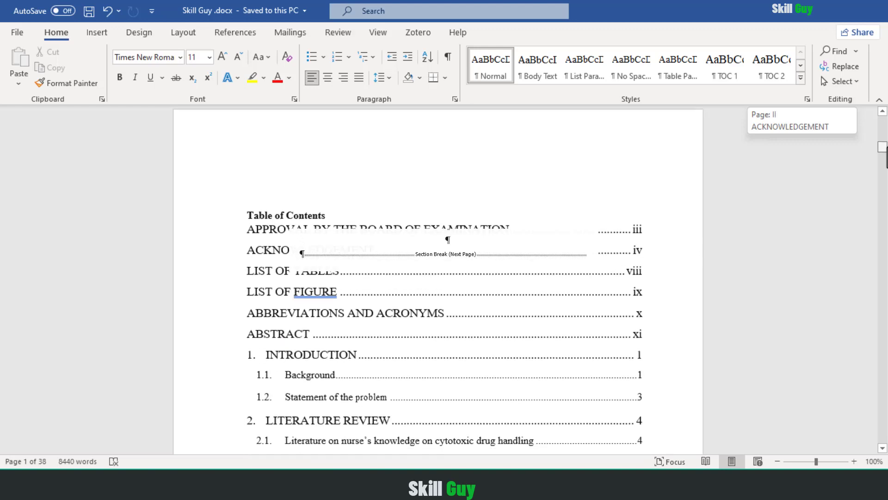
Scroll through the table of contents, abstract and introduction, then back to the title page.
scroll(down, 3)
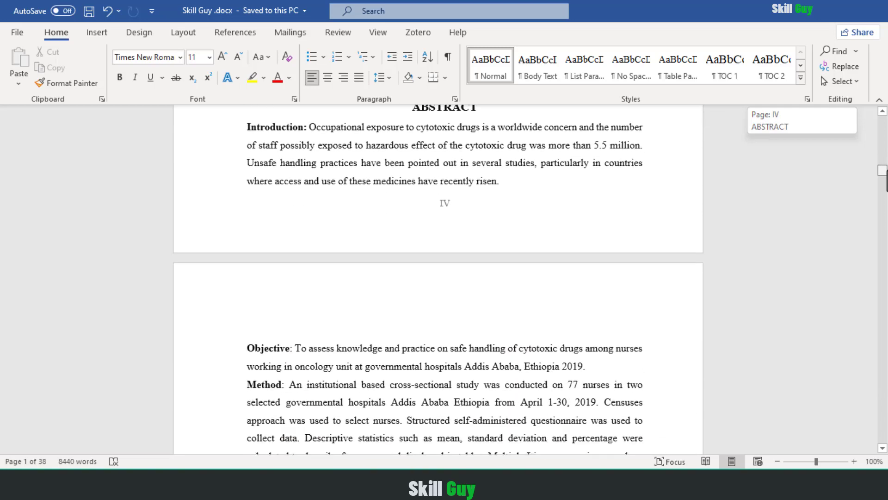
scroll(down, 3)
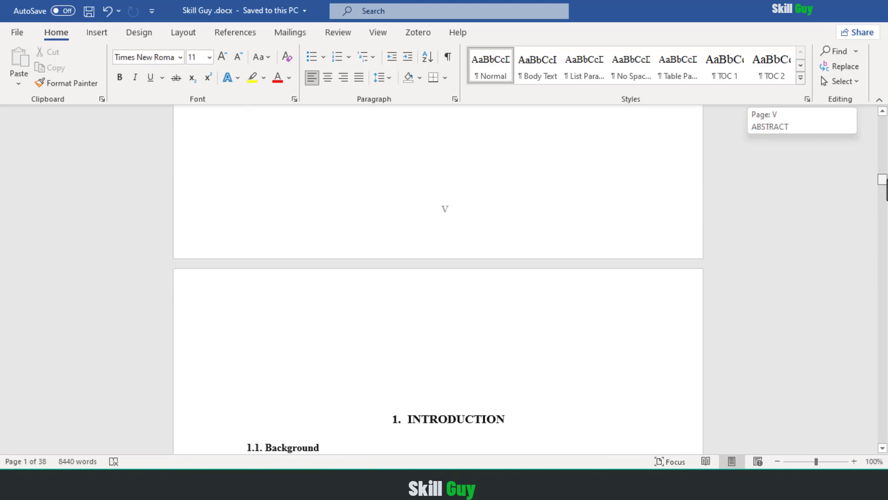
scroll(down, 3)
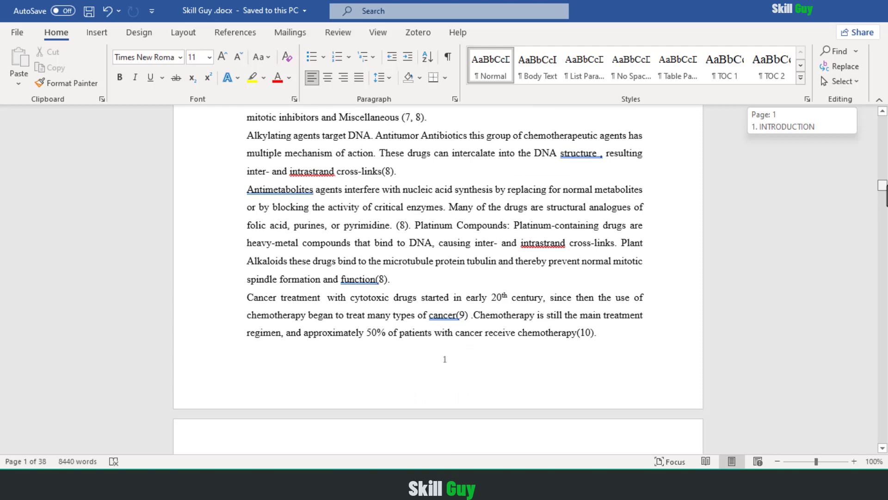
scroll(down, 3)
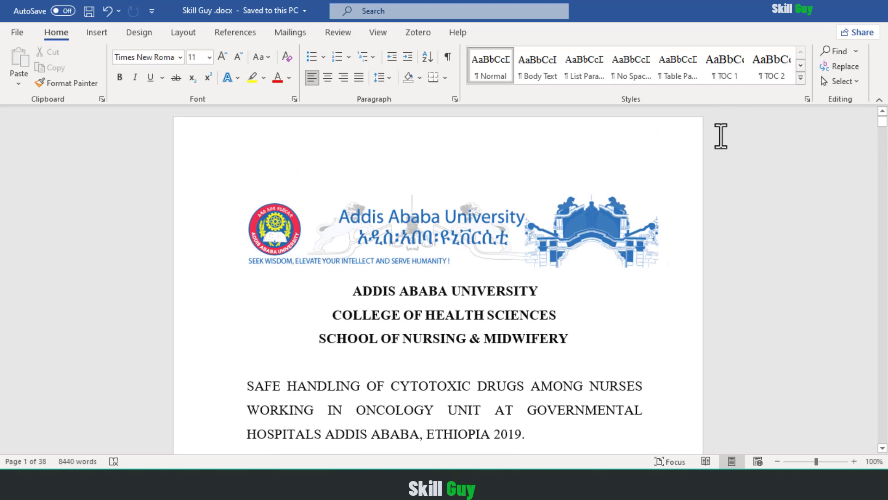
Turn on Show/Hide ¶ to reveal paragraph marks and spaces.
click(667, 263)
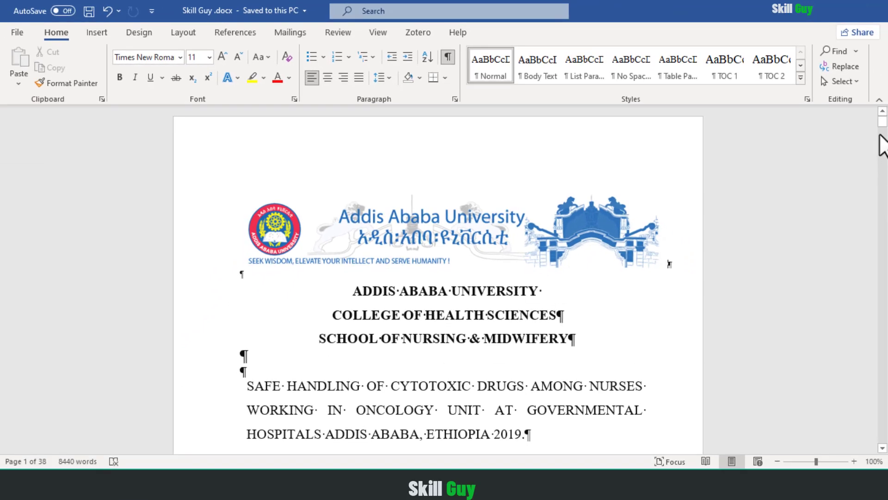
Scroll down to the bottom of page II near the Acknowledgement page.
scroll(down, 3)
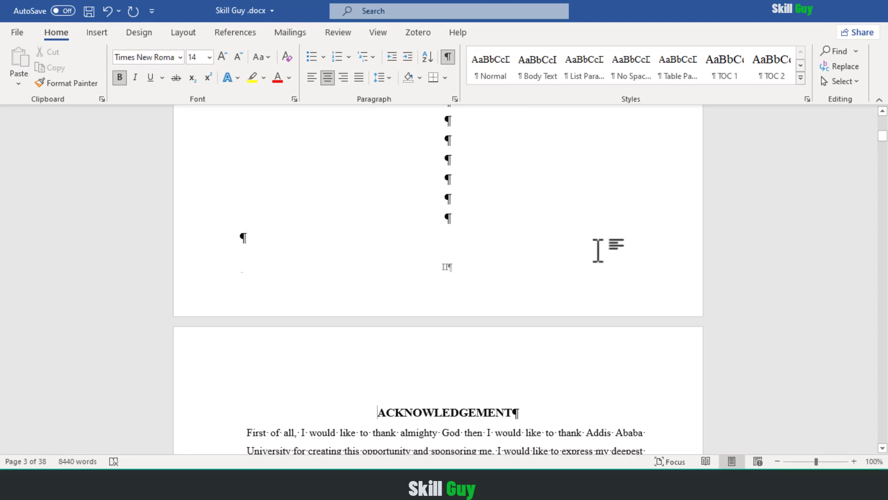
mouse_move(881, 146)
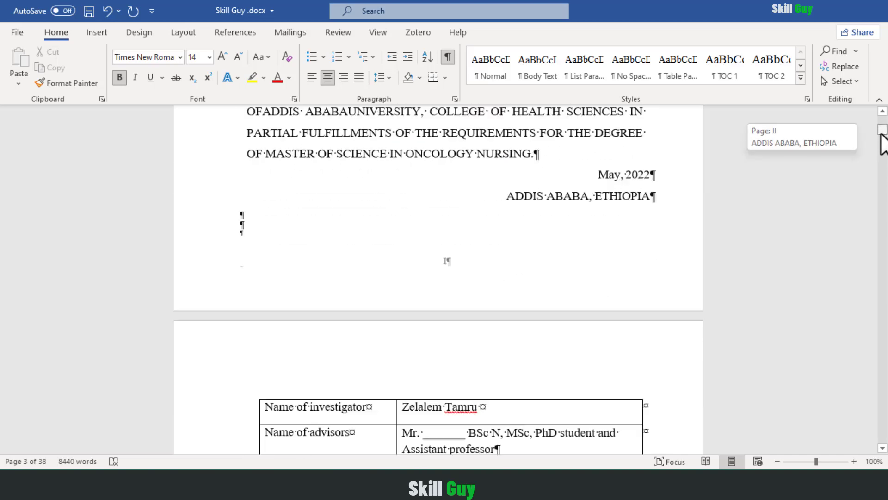
Set Find and Replace to search for ^b with an empty replacement.
scroll(down, 3)
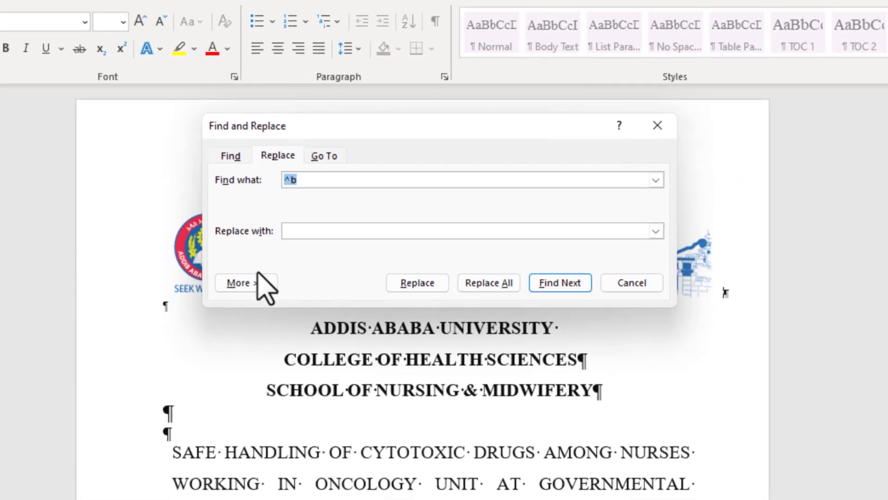
Replace all section breaks with nothing and confirm the 2 replacements.
click(239, 283)
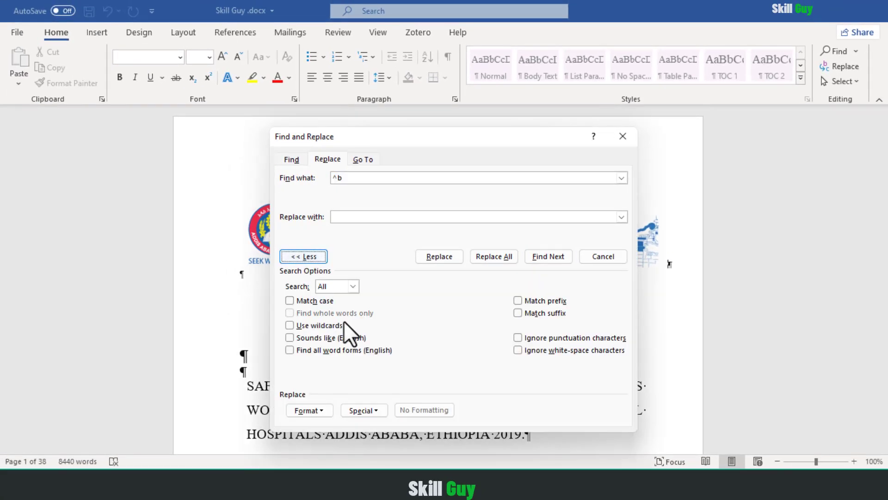
click(363, 409)
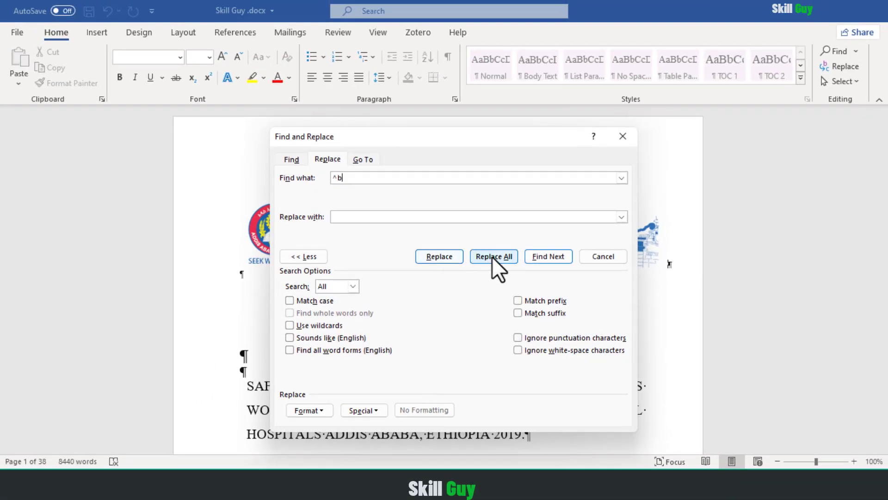
click(492, 256)
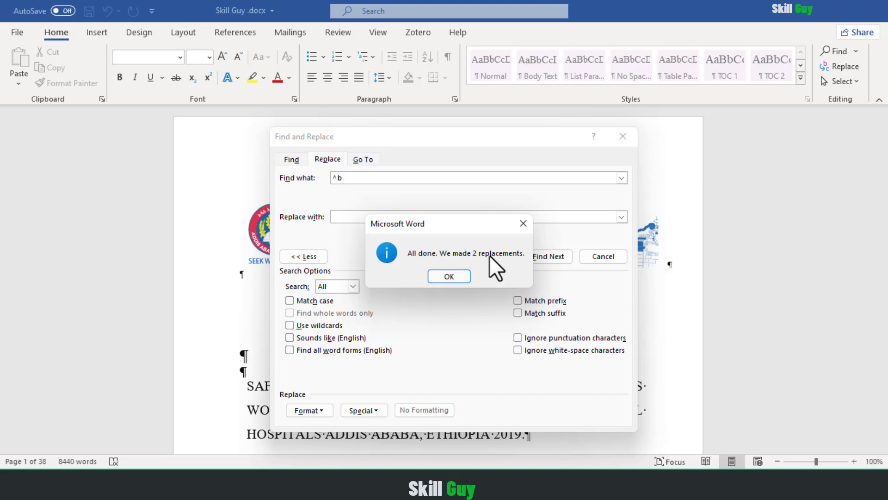
mouse_move(508, 267)
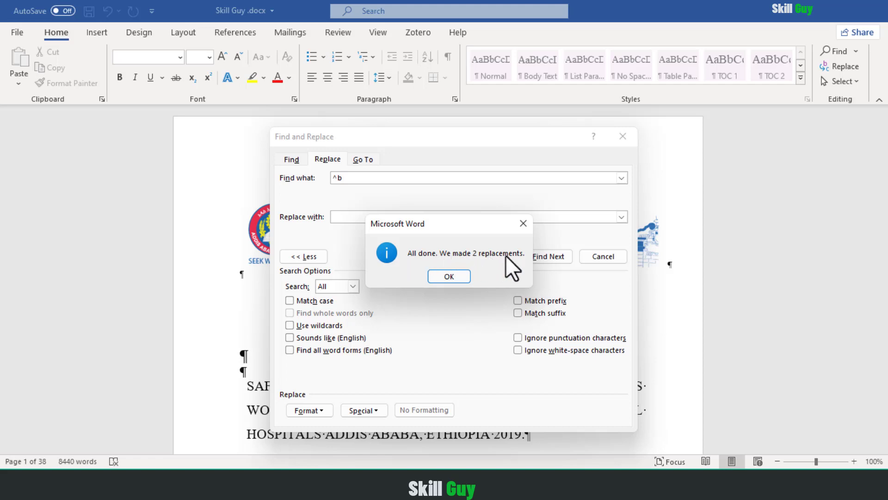
click(448, 277)
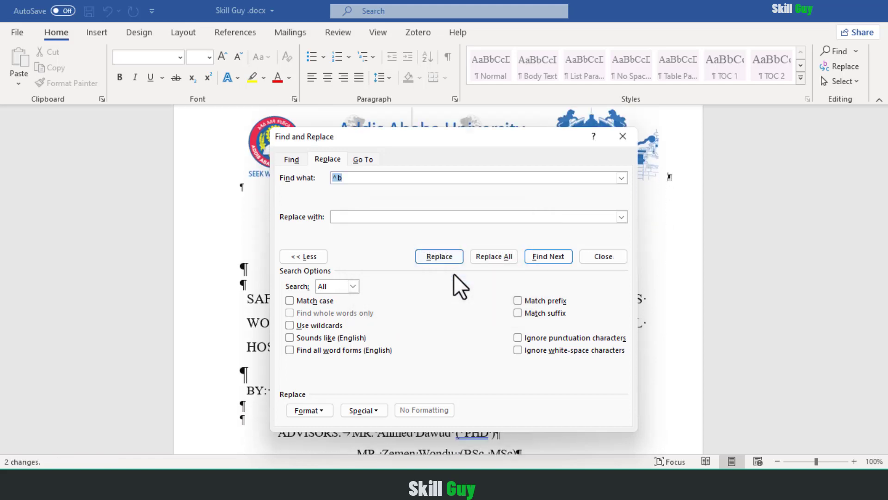
Close Find and Replace to view the table of contents page numbers.
click(602, 256)
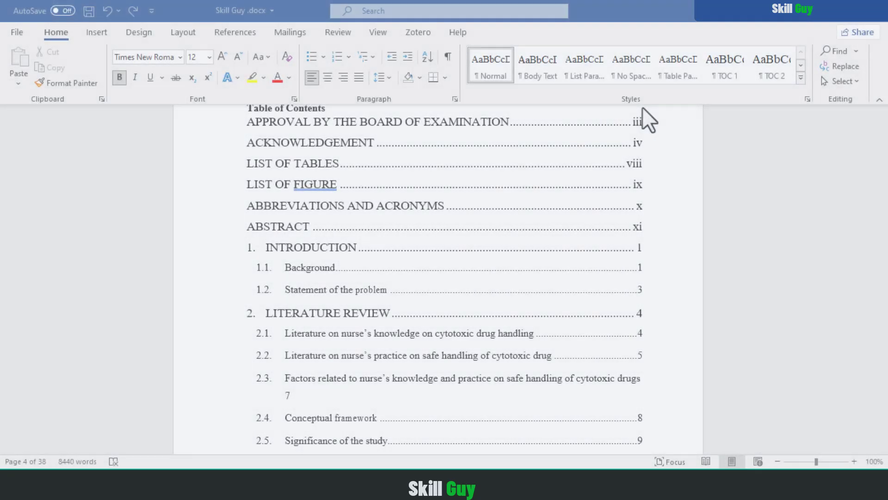
mouse_move(652, 157)
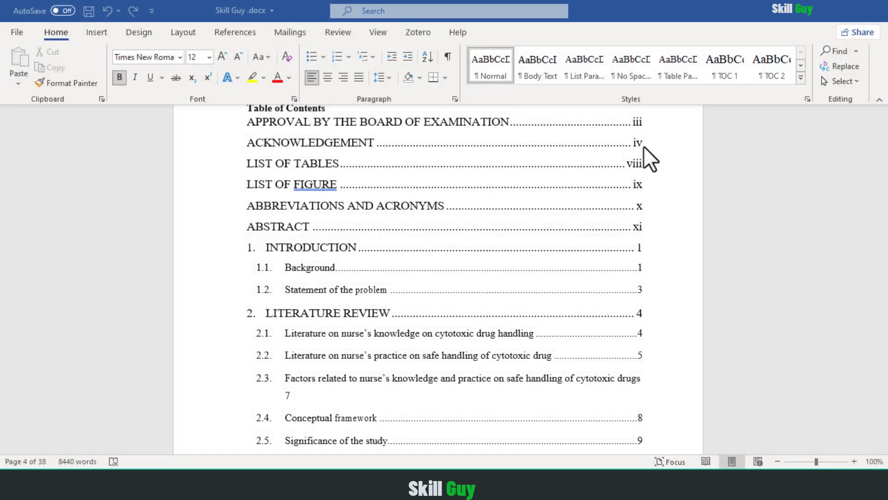
mouse_move(651, 226)
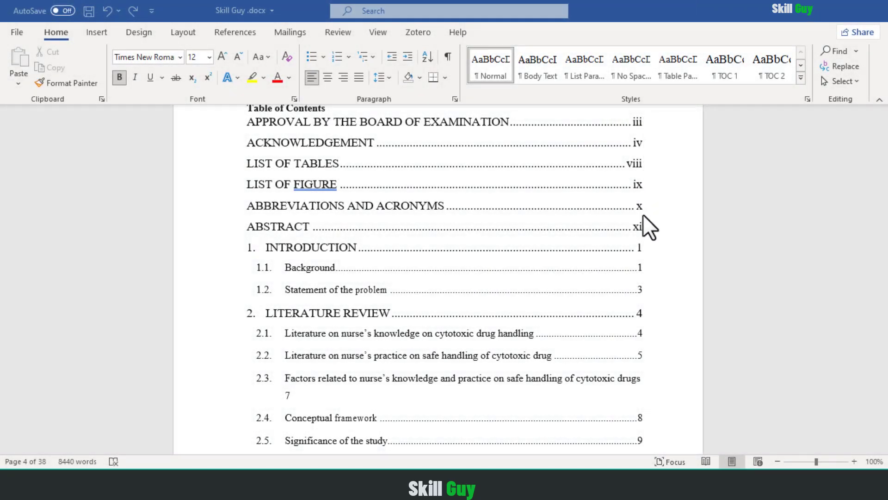
mouse_move(649, 417)
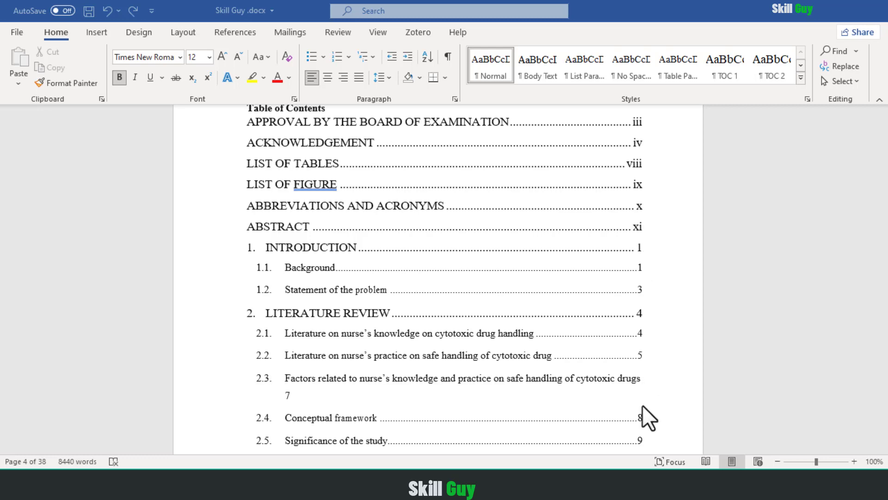